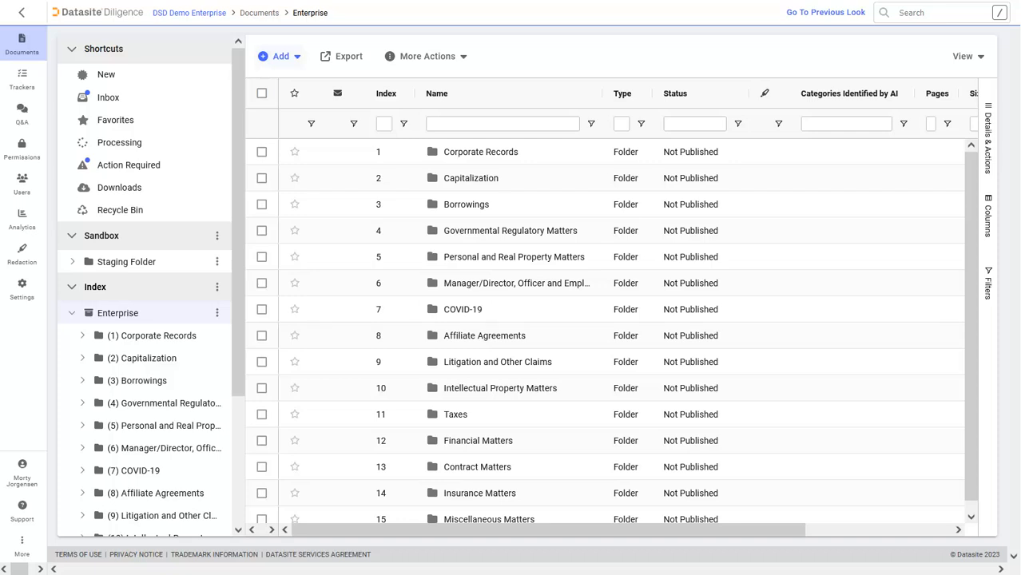
mouse_move(582, 258)
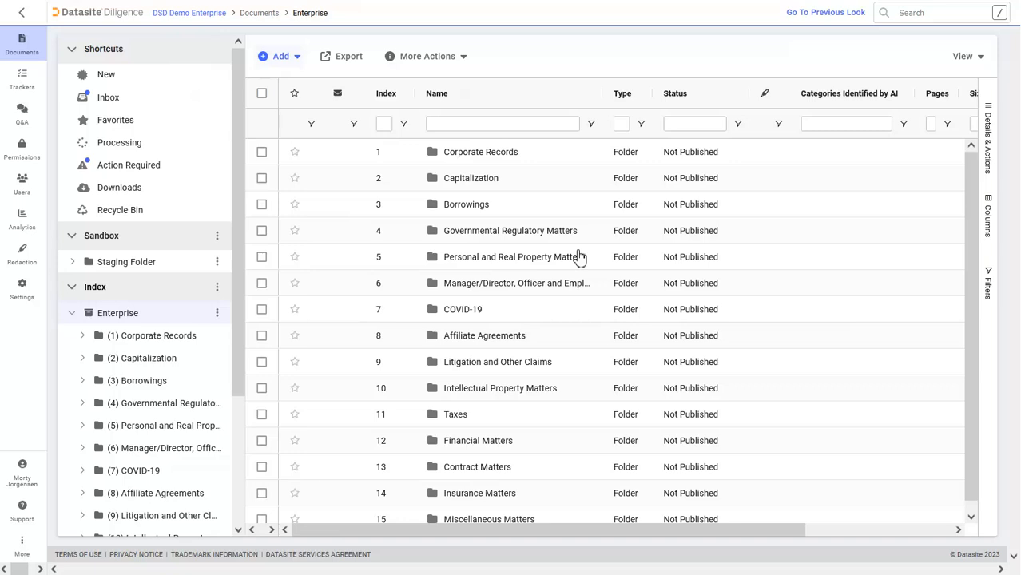
mouse_move(302, 76)
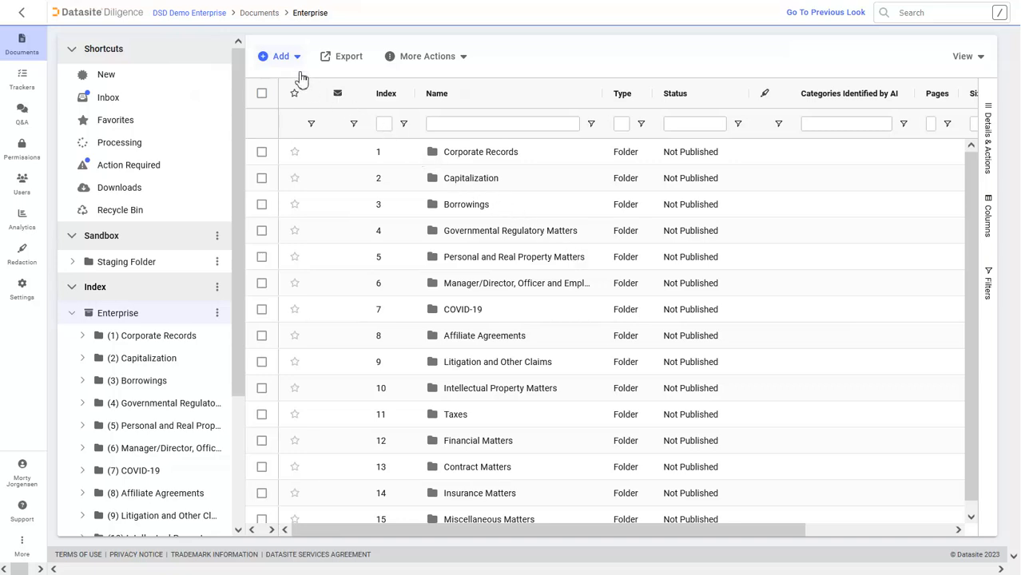
- Upload the 256-bit encryption password PDF to Enterprise as Publish later and Set to hidden
click(278, 56)
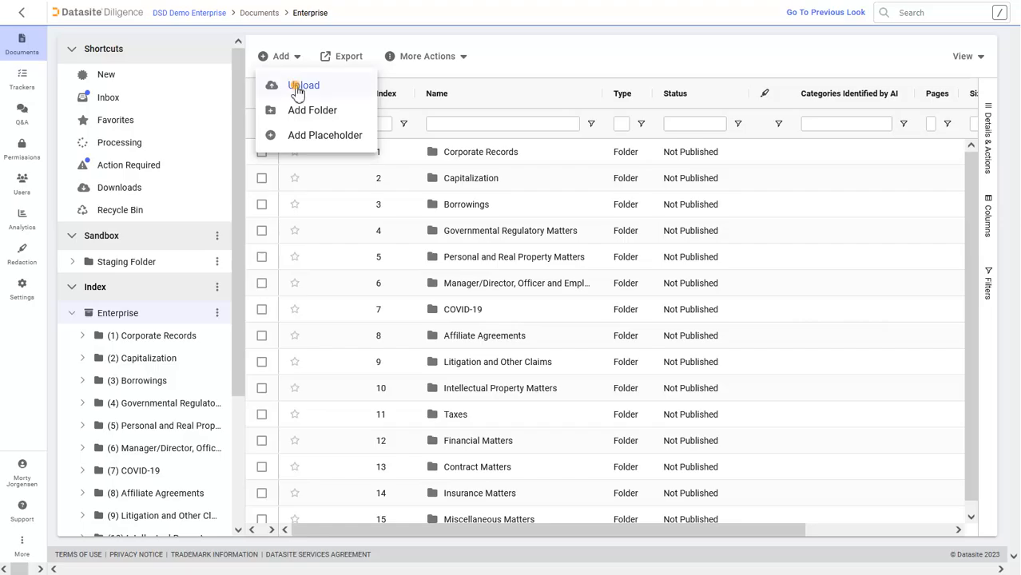
click(304, 84)
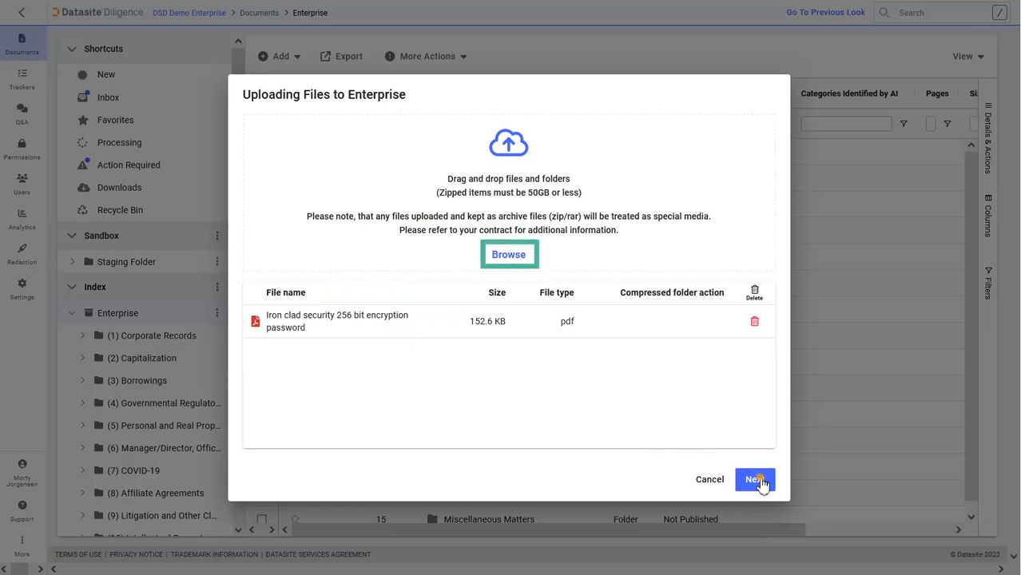
click(755, 480)
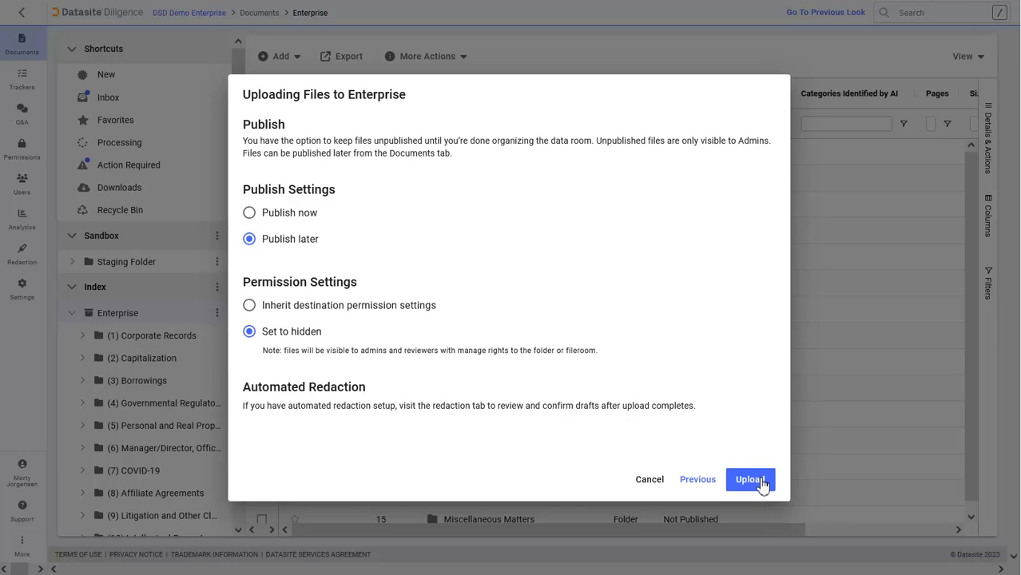
click(749, 480)
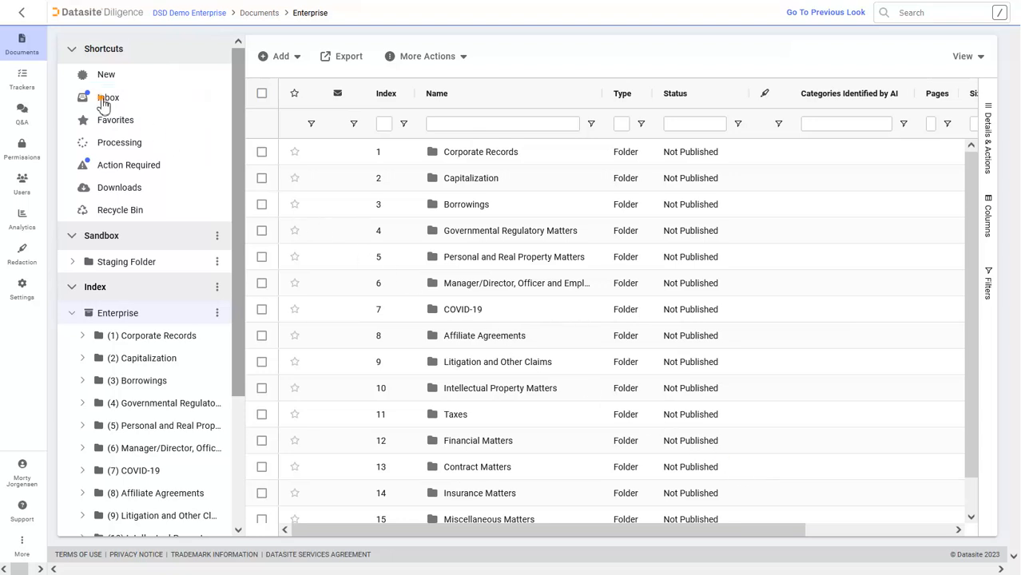
- Review the Inbox's incoming documents, then go to the project's Trackers area
click(108, 98)
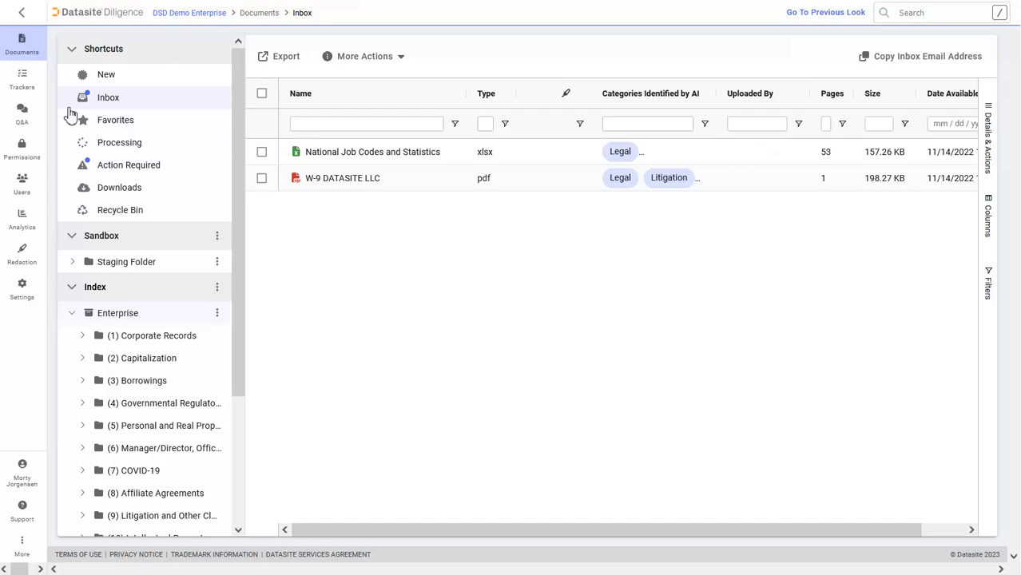
mouse_move(166, 316)
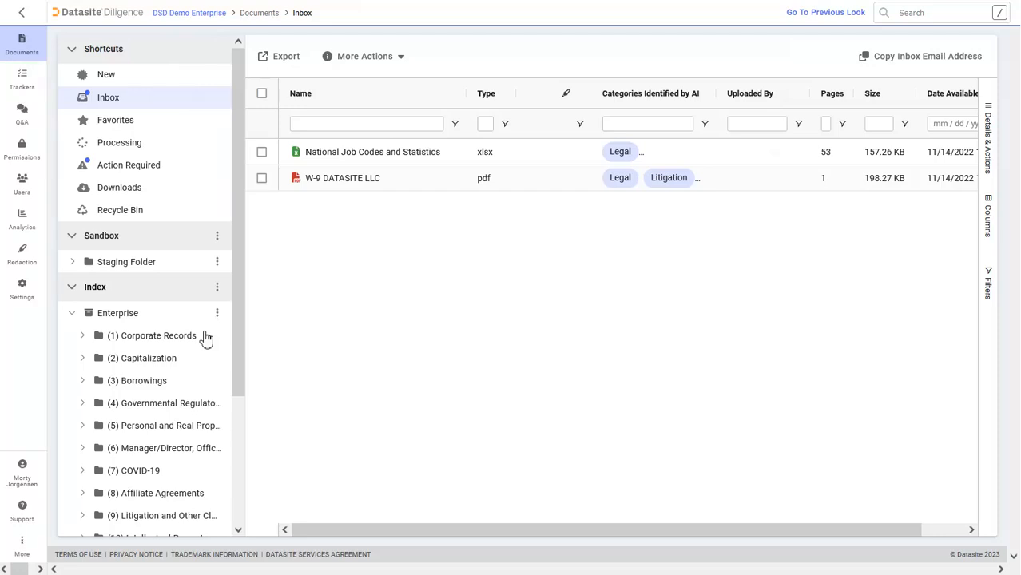
mouse_move(141, 243)
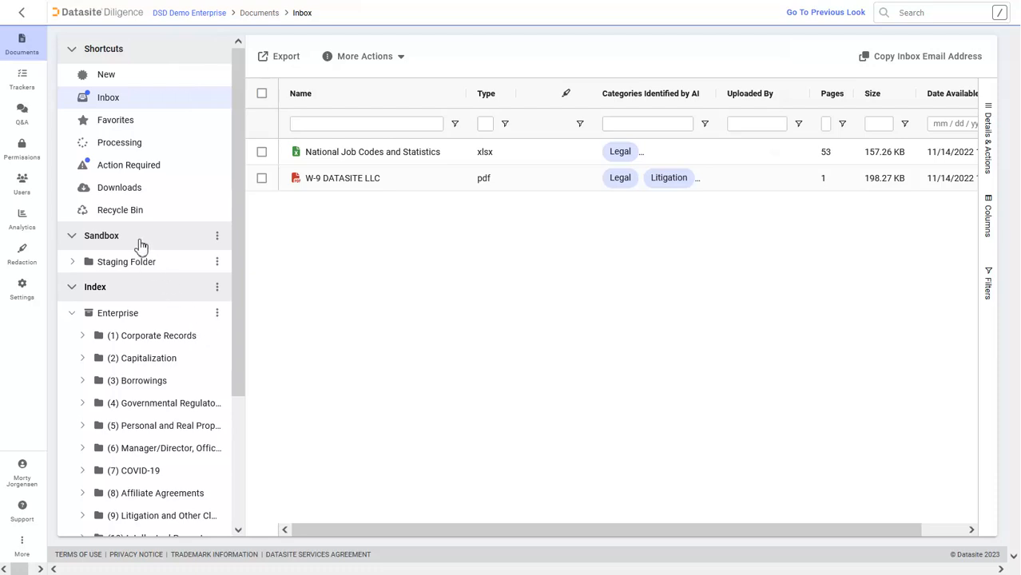
click(22, 79)
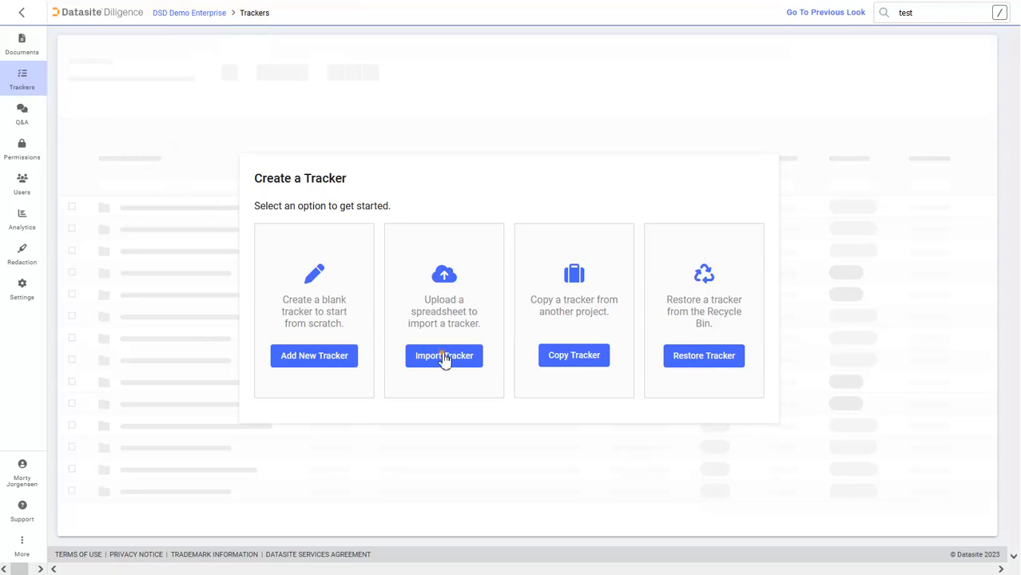
- Import the Diligence Information Request List tracker from the spreadsheet and save it
click(444, 355)
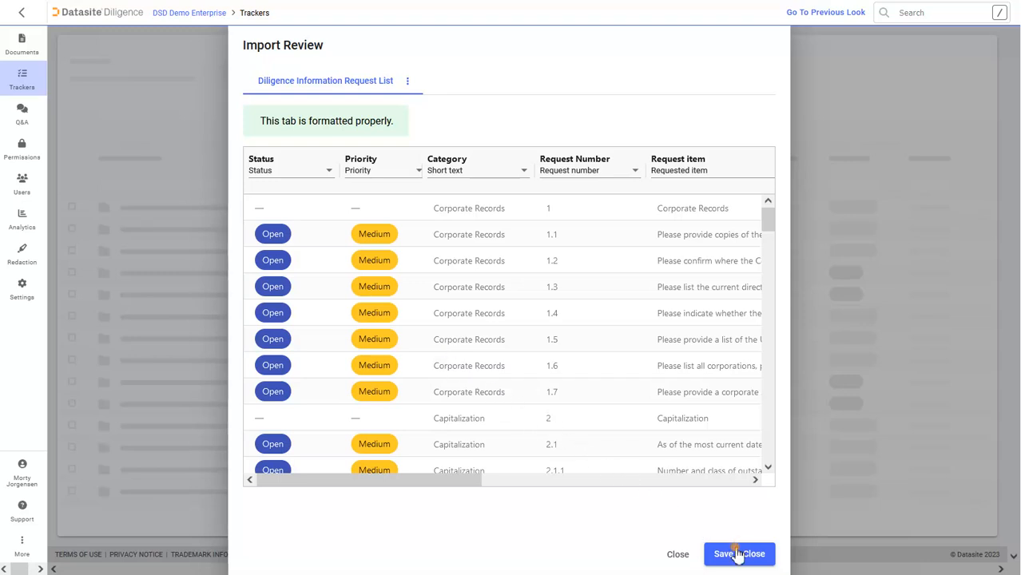
click(742, 555)
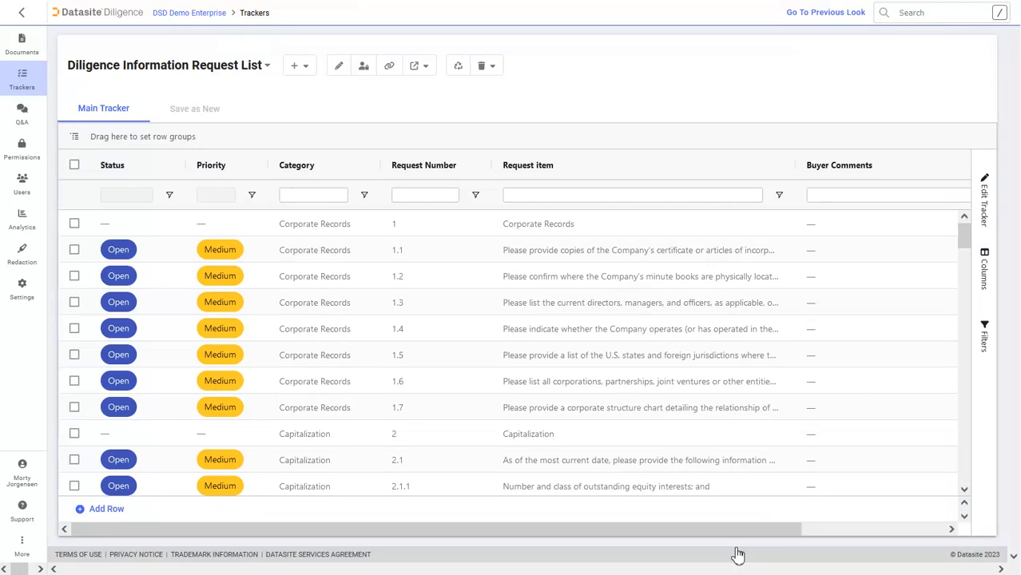
mouse_move(392, 65)
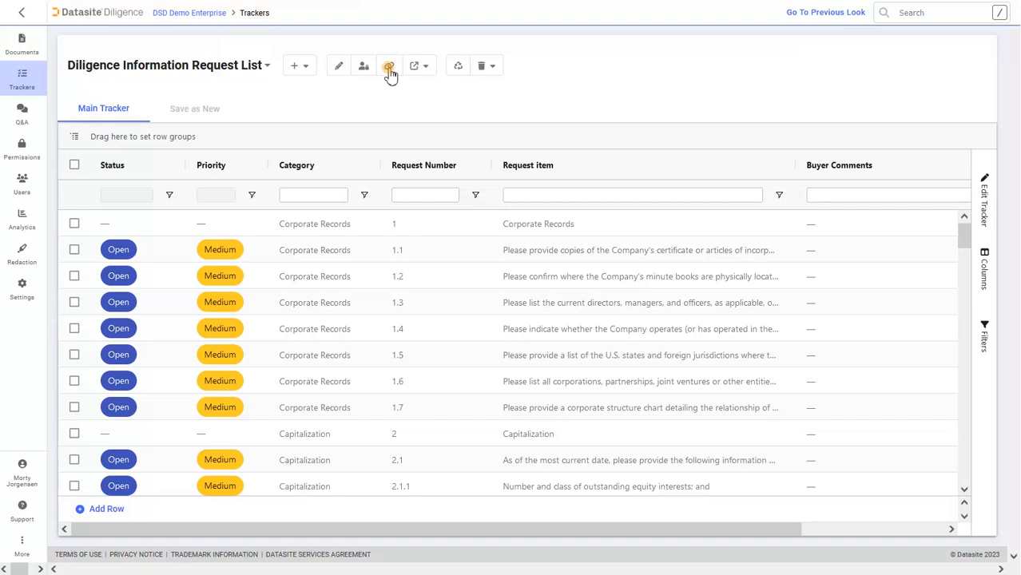
- Link the Diligence Information Request List tracker to the index, adding folder links per request
click(391, 66)
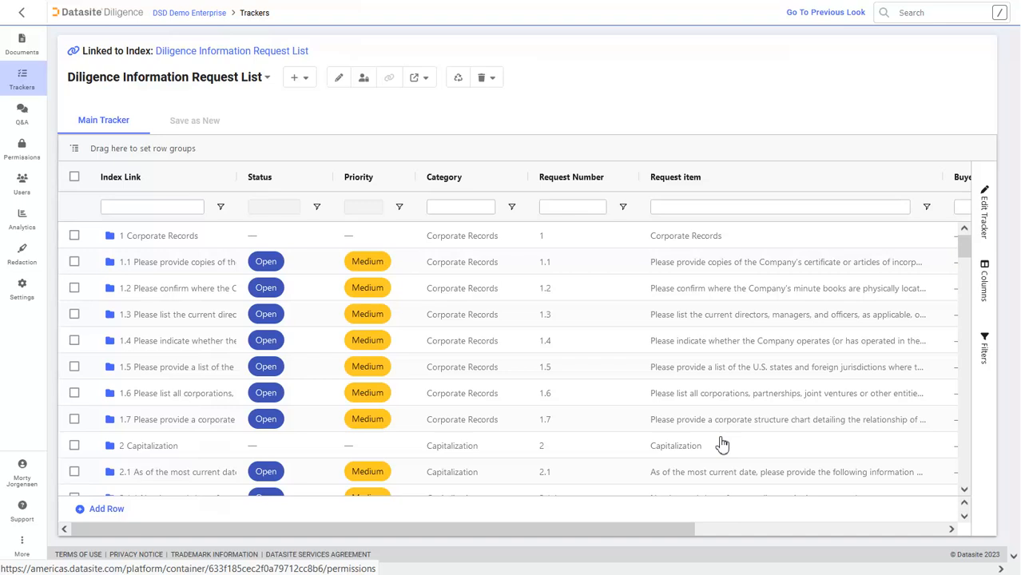
mouse_move(22, 147)
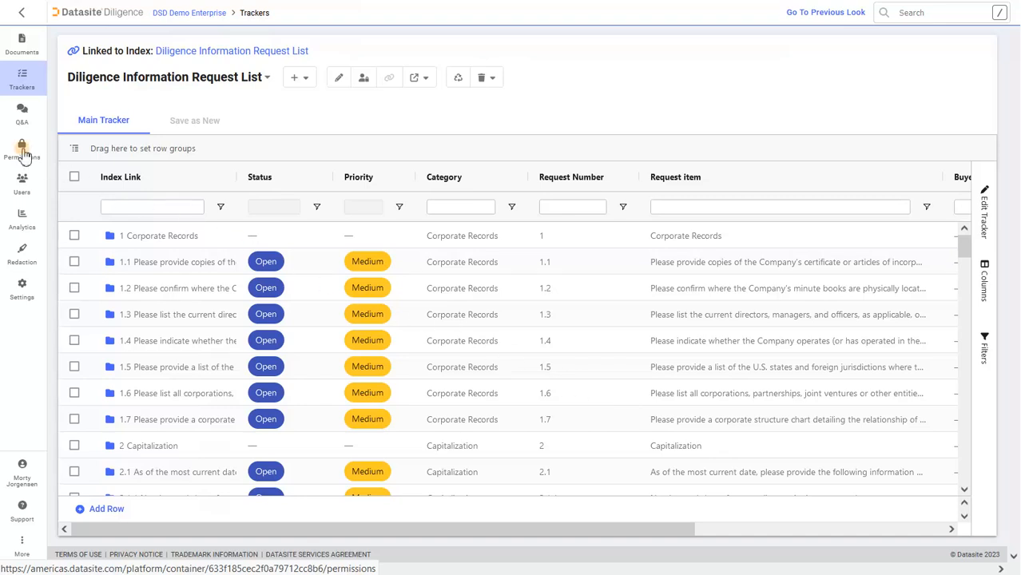
- In Permissions, create and save a new role named 'Role B' alongside Role A
click(22, 147)
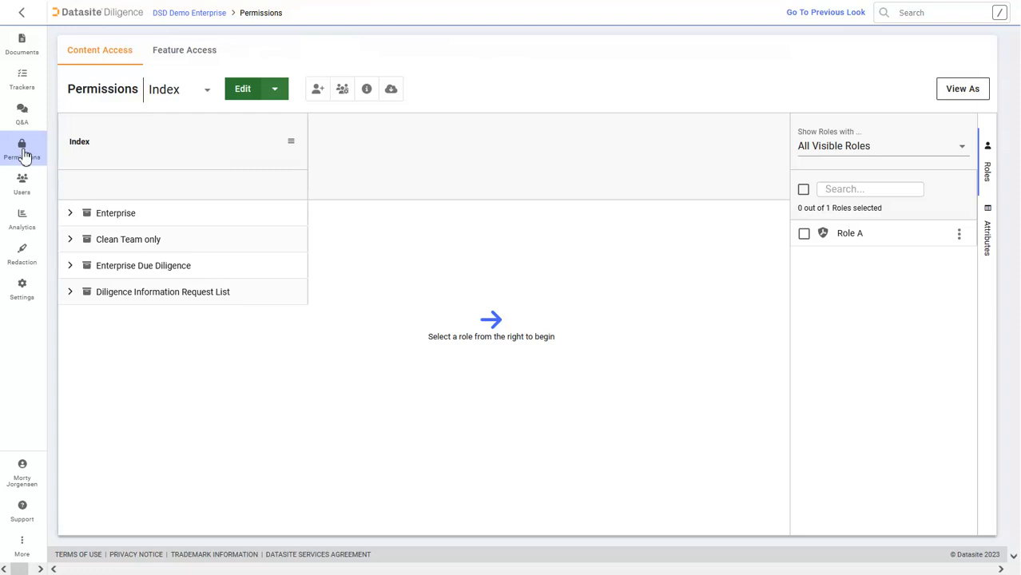
click(340, 88)
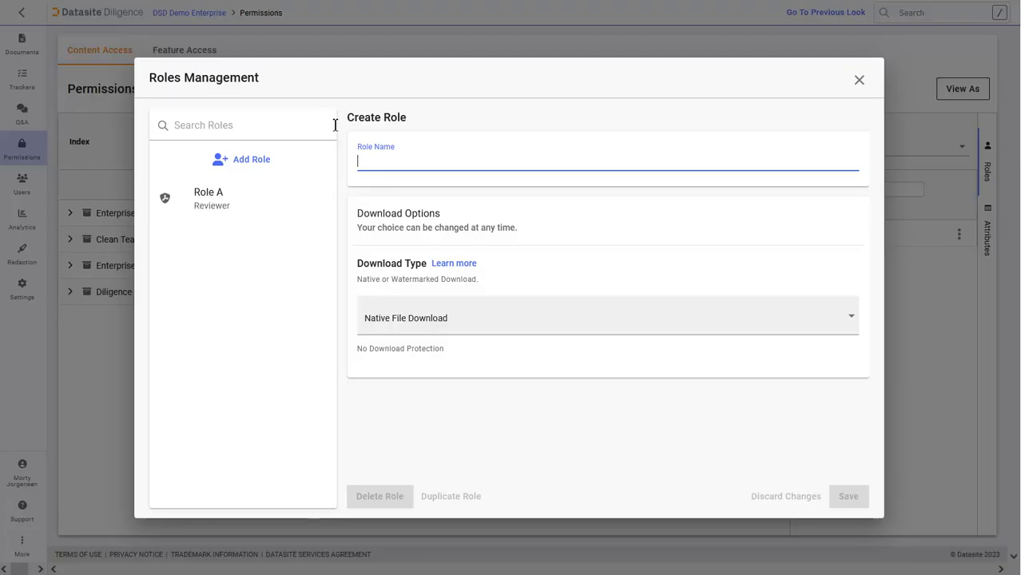
text(Role B)
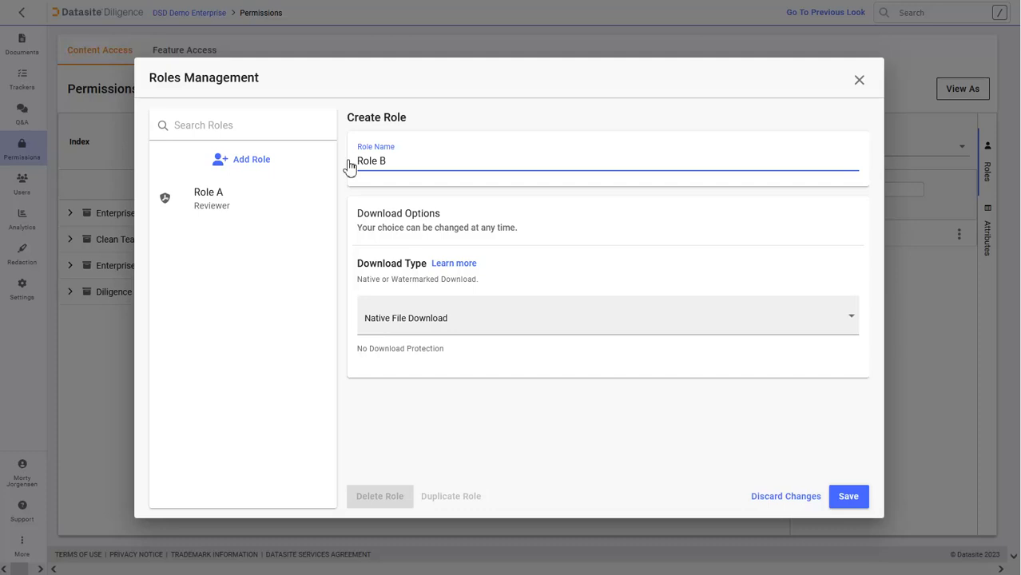
click(847, 495)
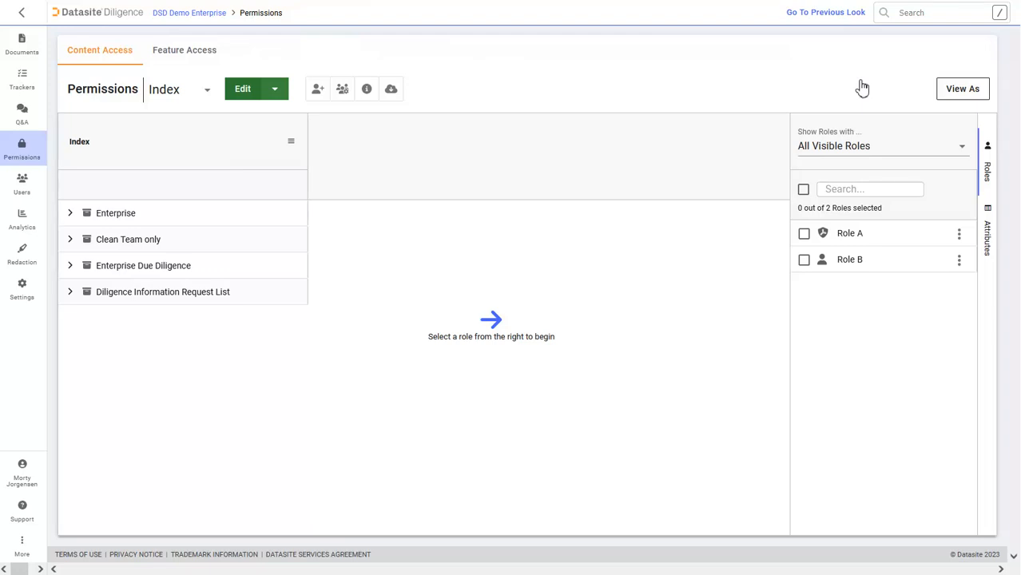
mouse_move(805, 263)
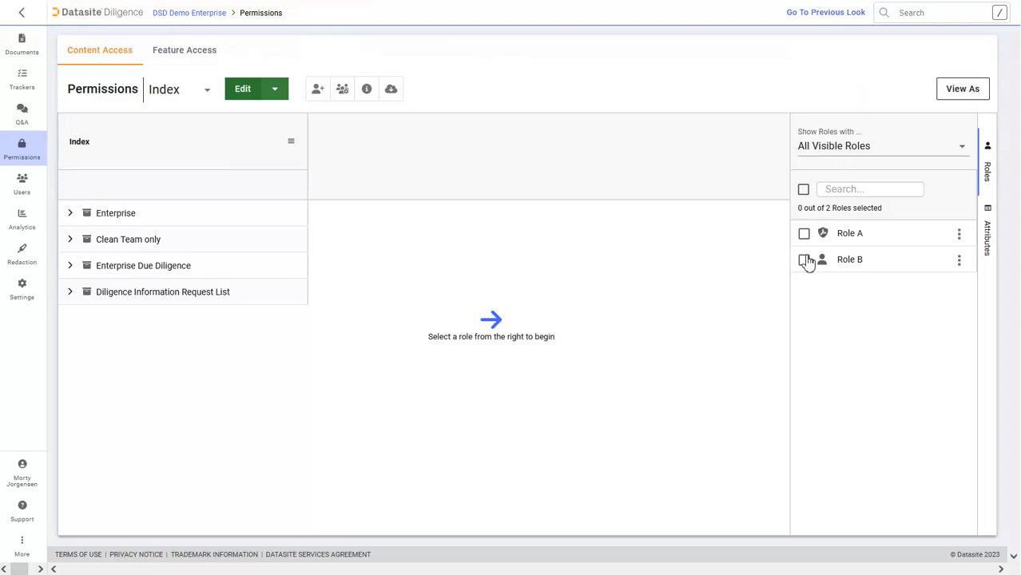
- Give Role B access only to the Diligence Information Request List folder and save
click(803, 259)
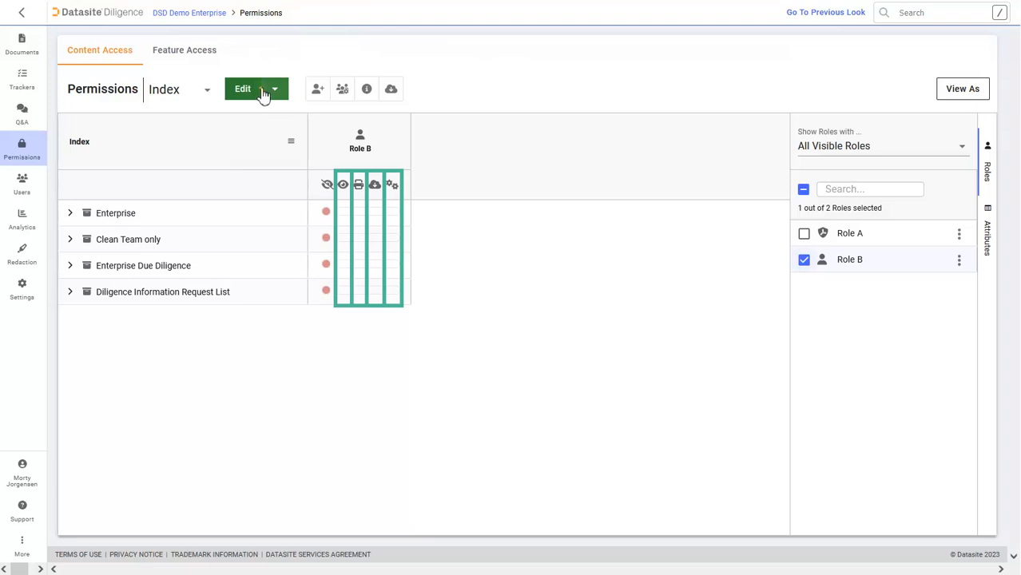
click(246, 90)
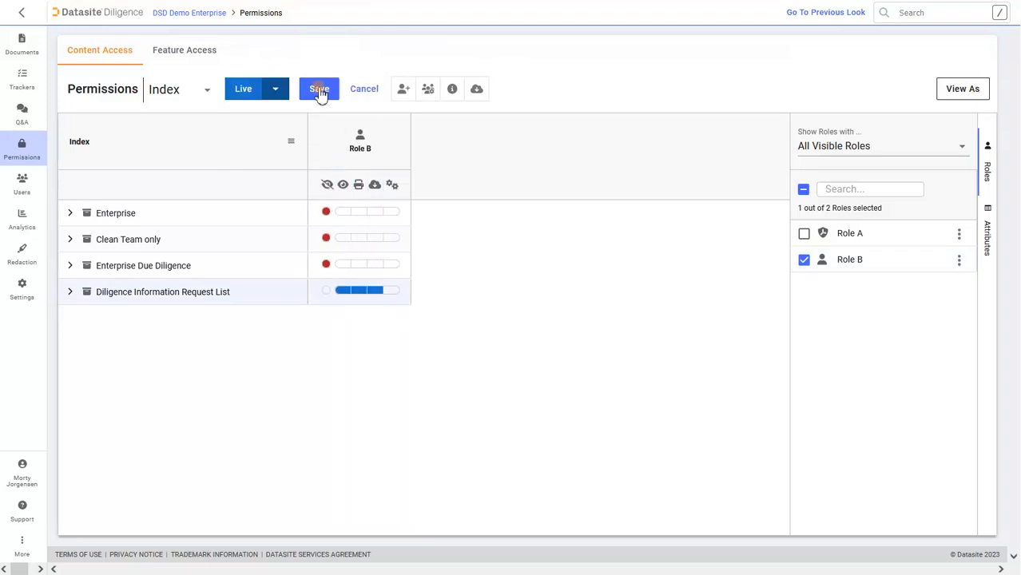
click(320, 89)
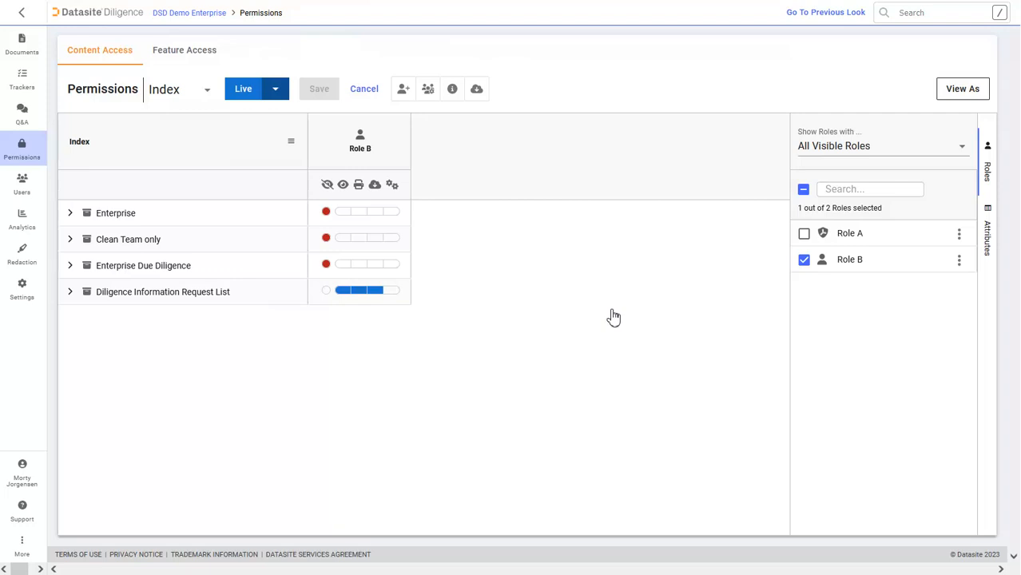
mouse_move(731, 243)
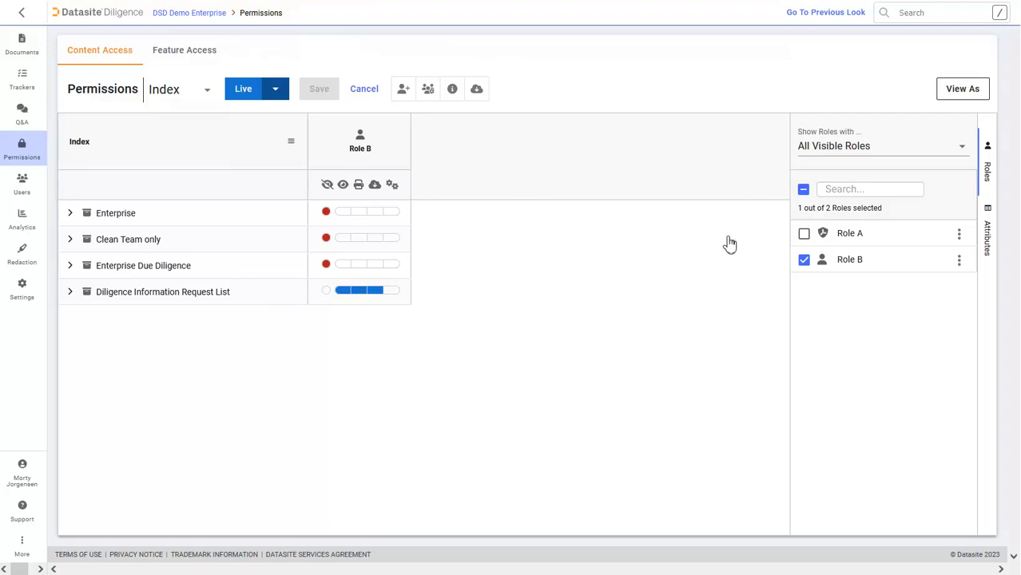
- Dismiss the View As role preview and go to User Management
click(962, 89)
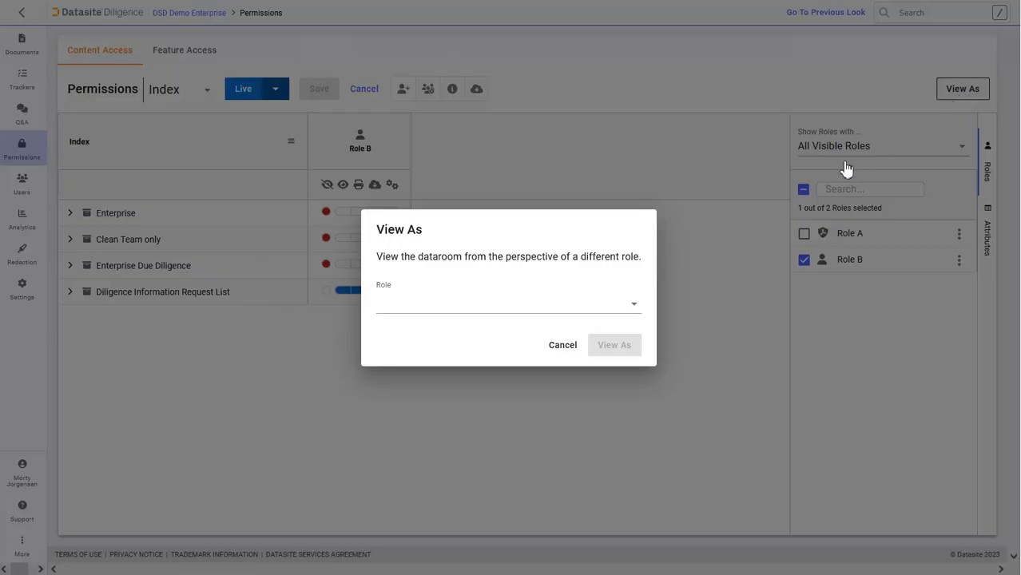
click(508, 304)
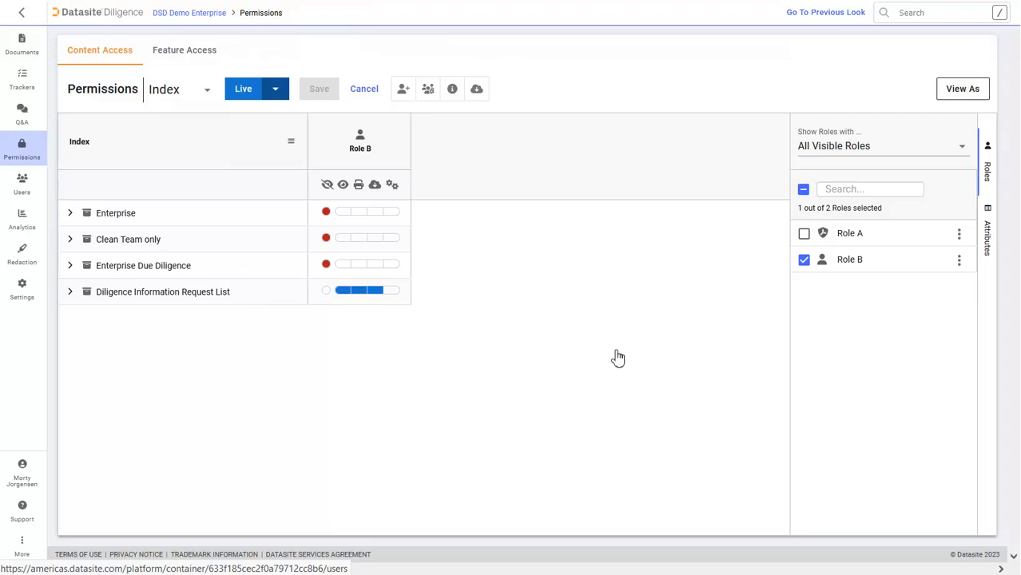
mouse_move(538, 335)
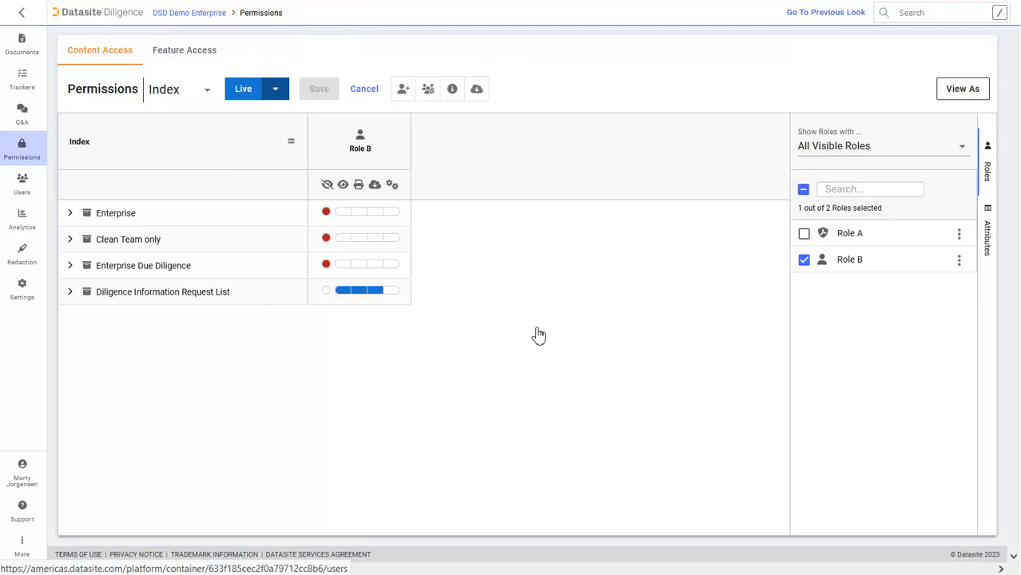
click(23, 179)
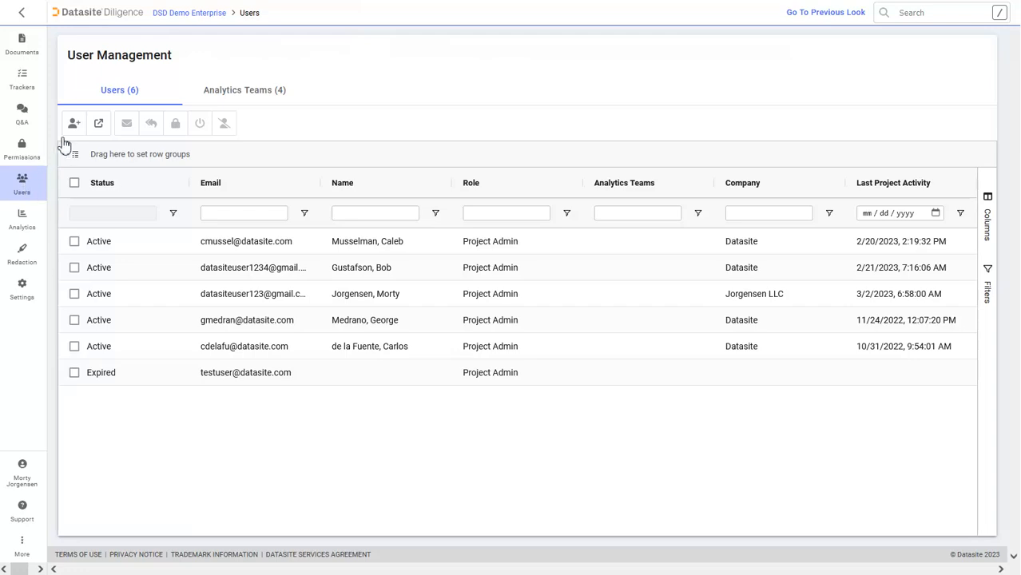
- Invite a new Buyer user with Role B, then go to project Settings
click(73, 124)
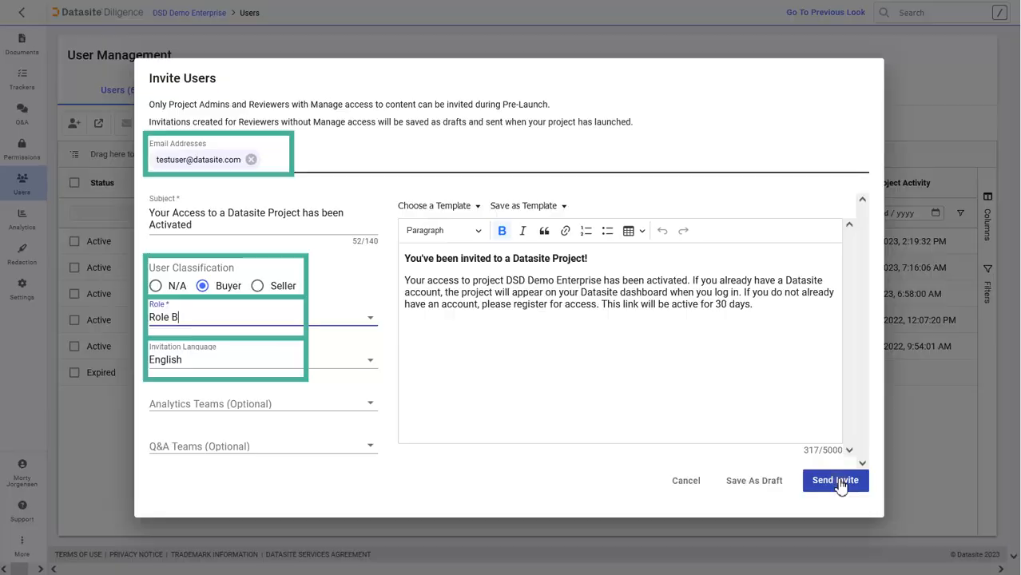
click(835, 480)
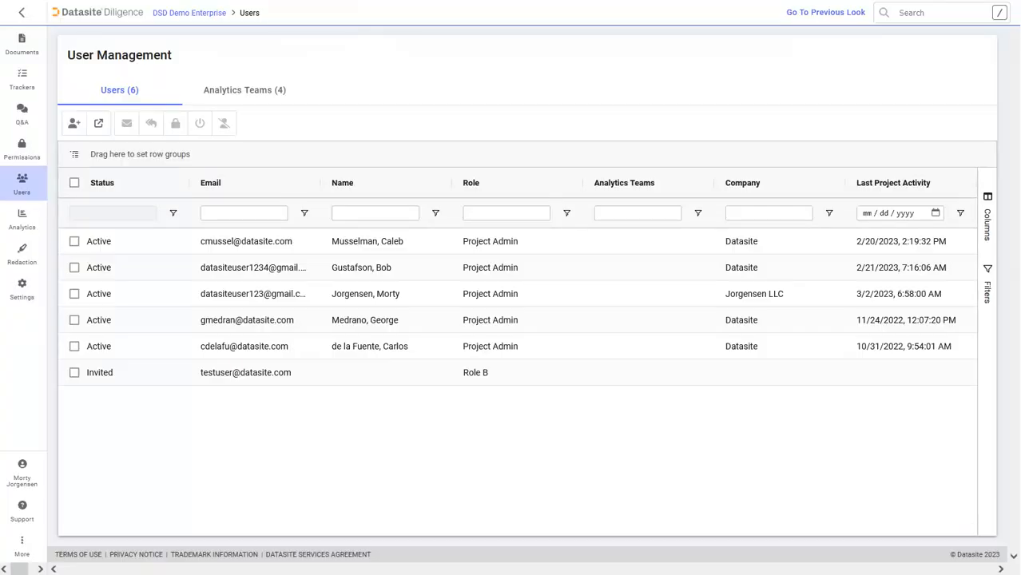
mouse_move(838, 489)
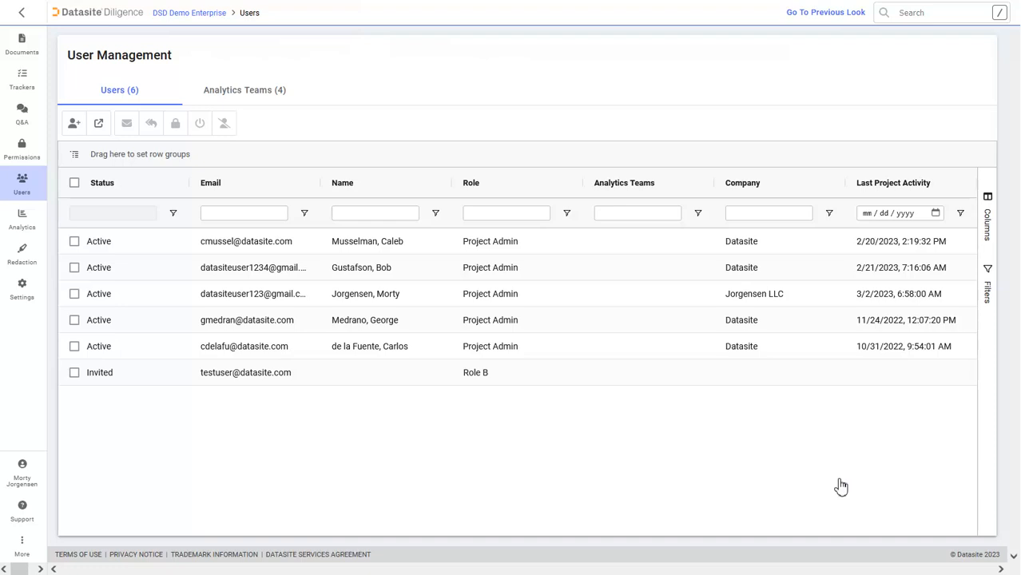
click(22, 284)
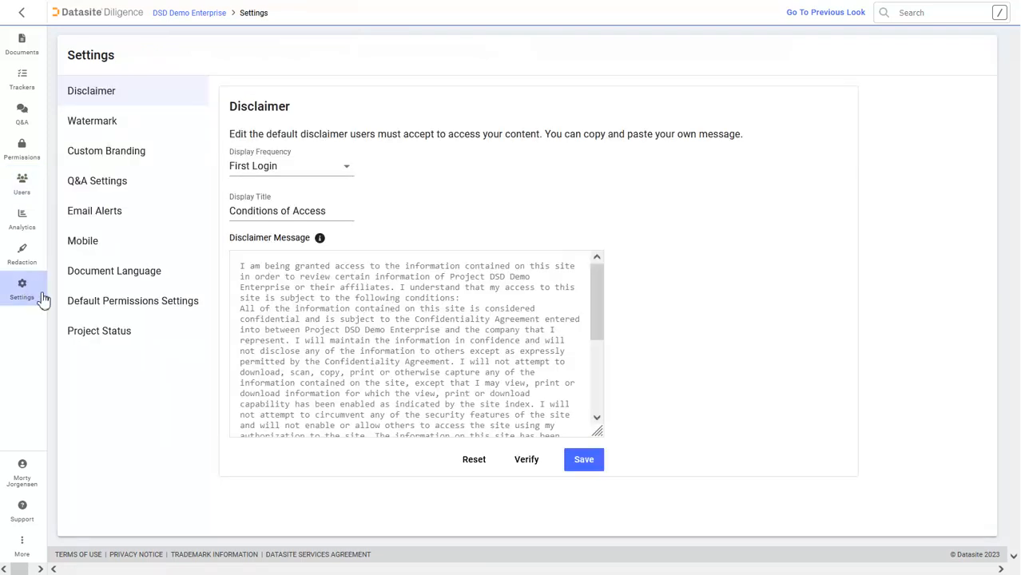
- Start Launch Project, close its confirmation leaving it Not Launched, then view Mobile access
click(99, 331)
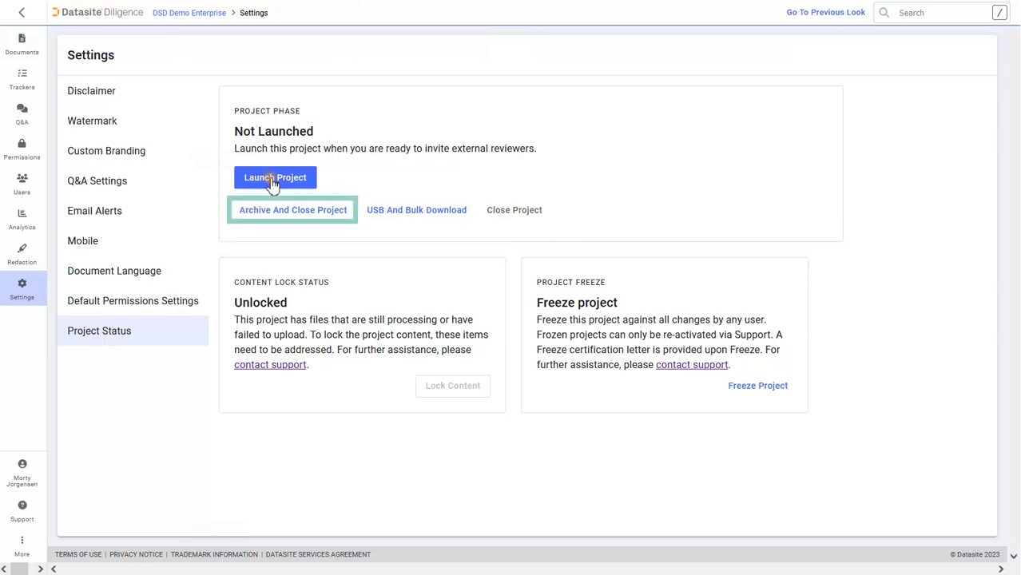
click(275, 178)
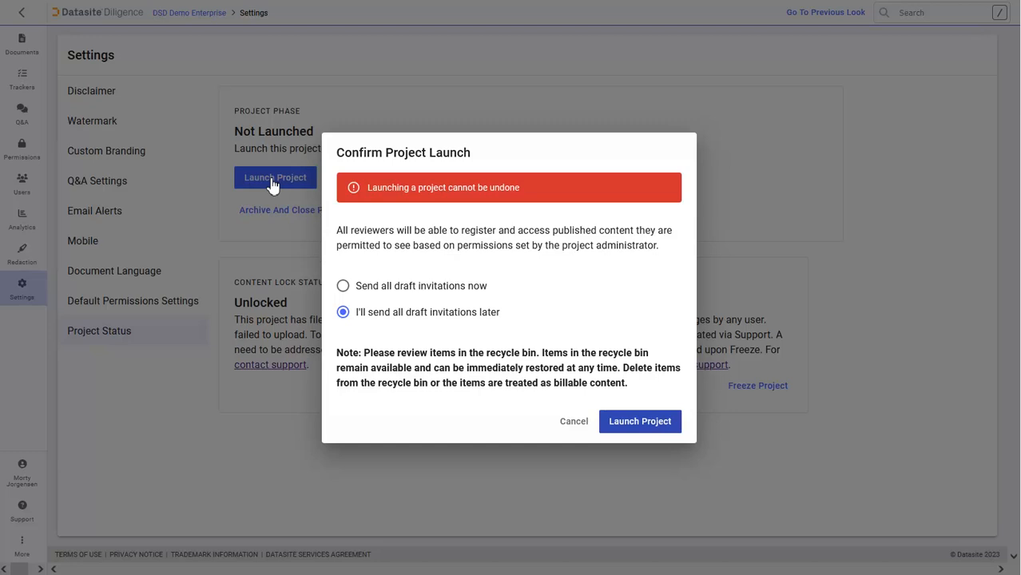
mouse_move(630, 408)
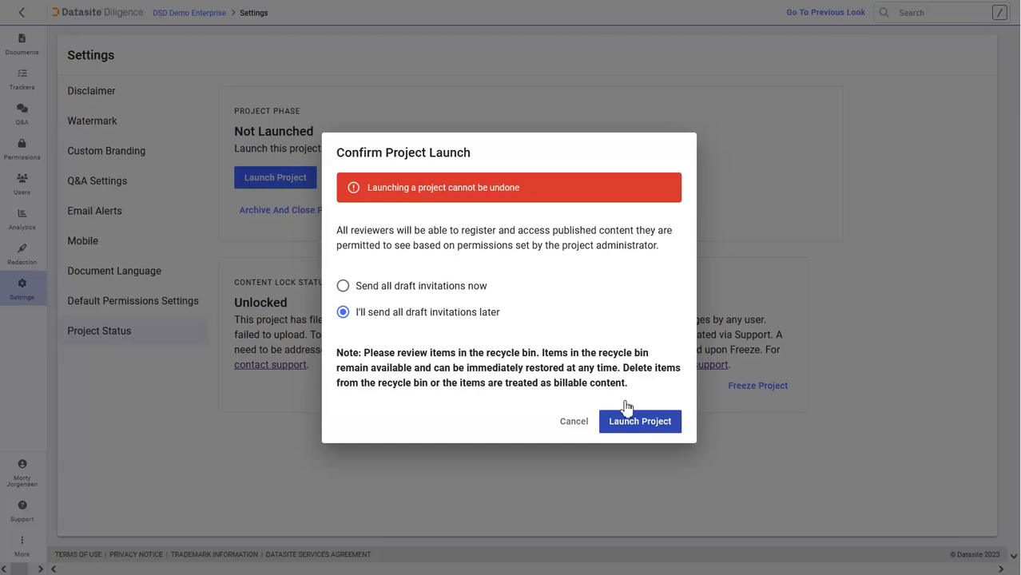
click(574, 422)
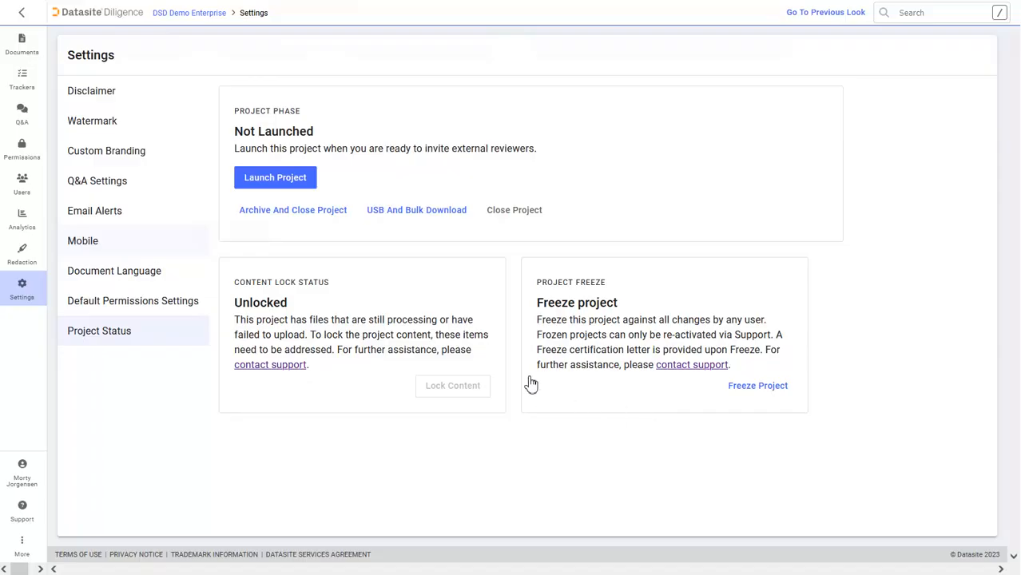
click(83, 239)
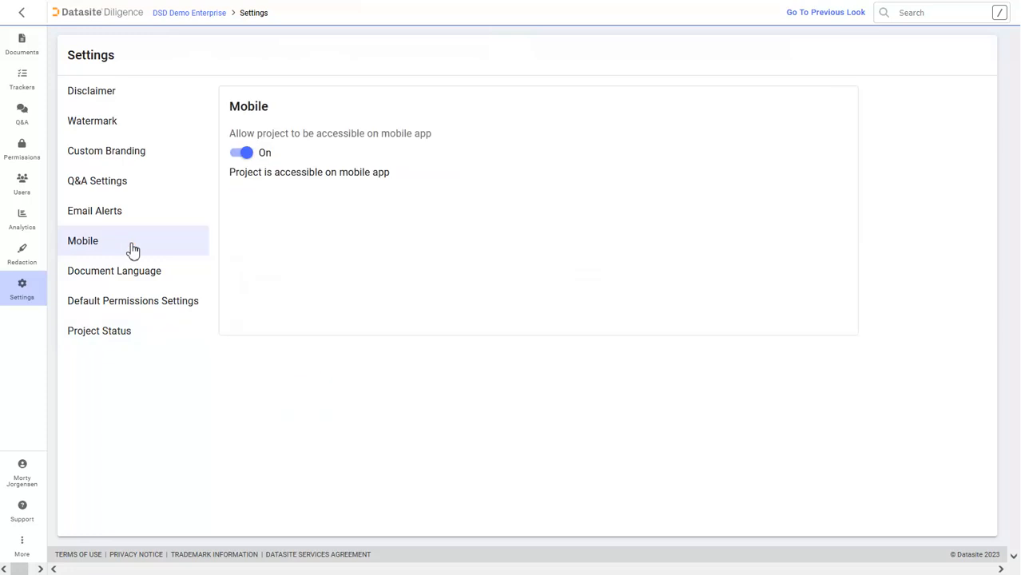